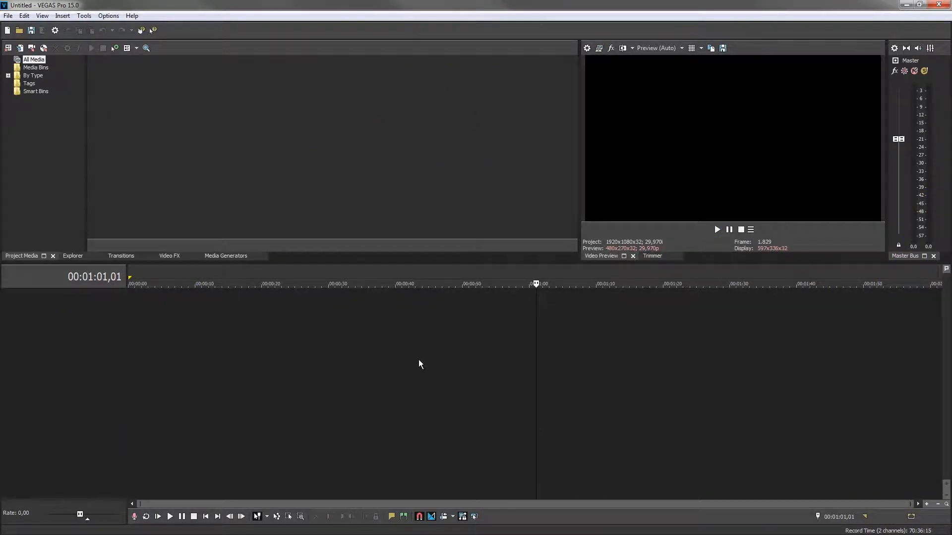
Open the Preferences window from the Options menu.
{"action": "left_click", "coordinate": [108, 15]}
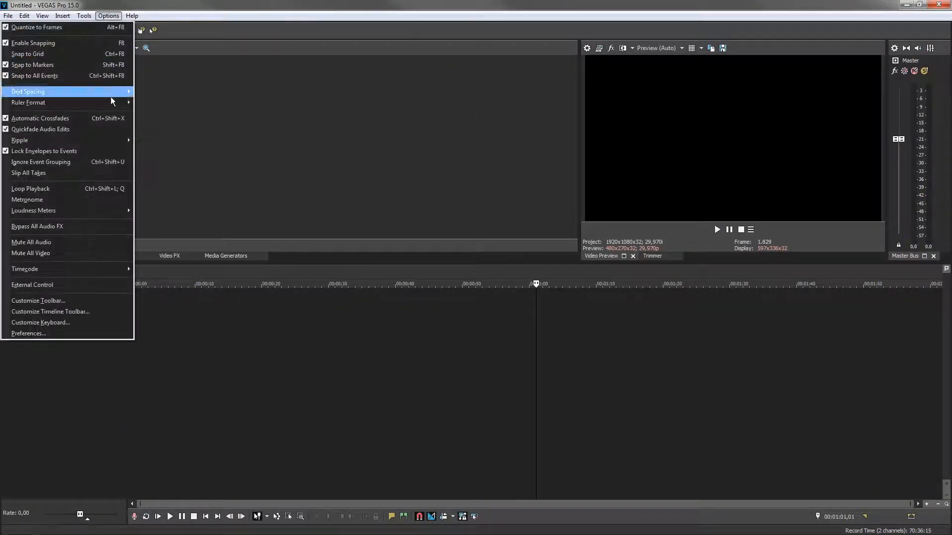
{"action": "left_click", "coordinate": [29, 333]}
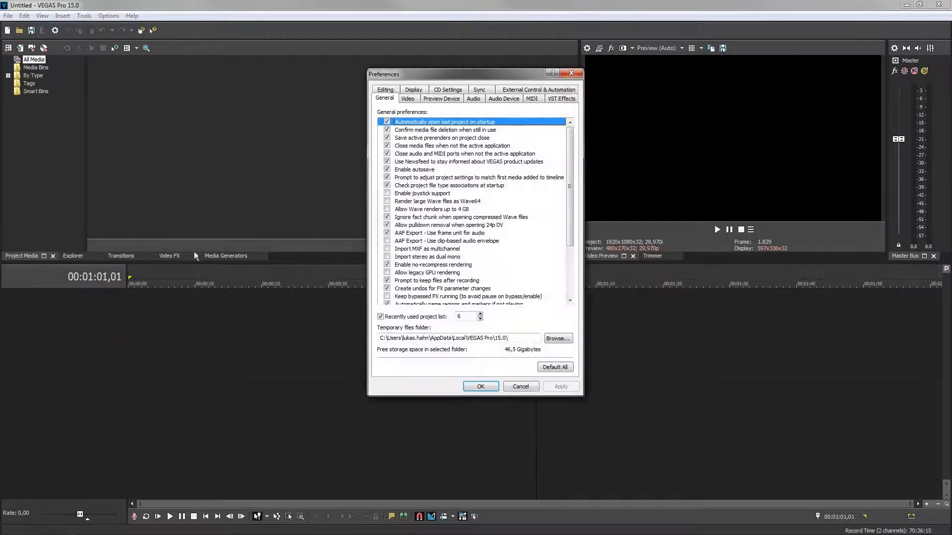
Show the Display preferences page.
{"action": "left_click", "coordinate": [412, 89]}
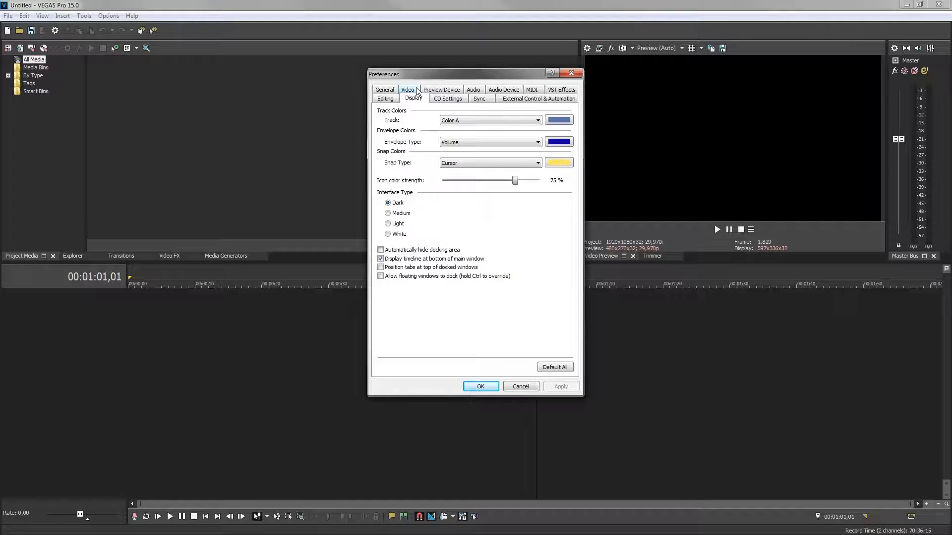
{"action": "mouse_move", "coordinate": [481, 168]}
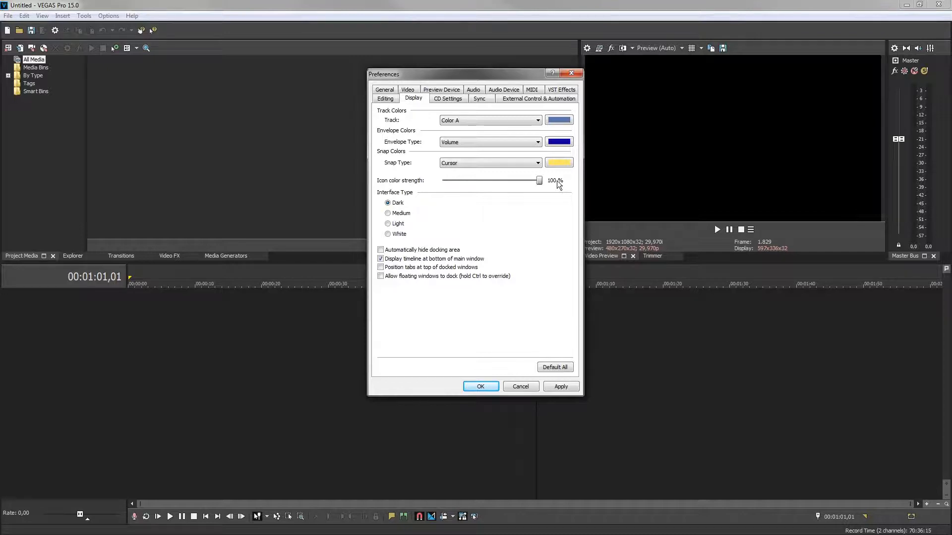
{"action": "mouse_move", "coordinate": [549, 192]}
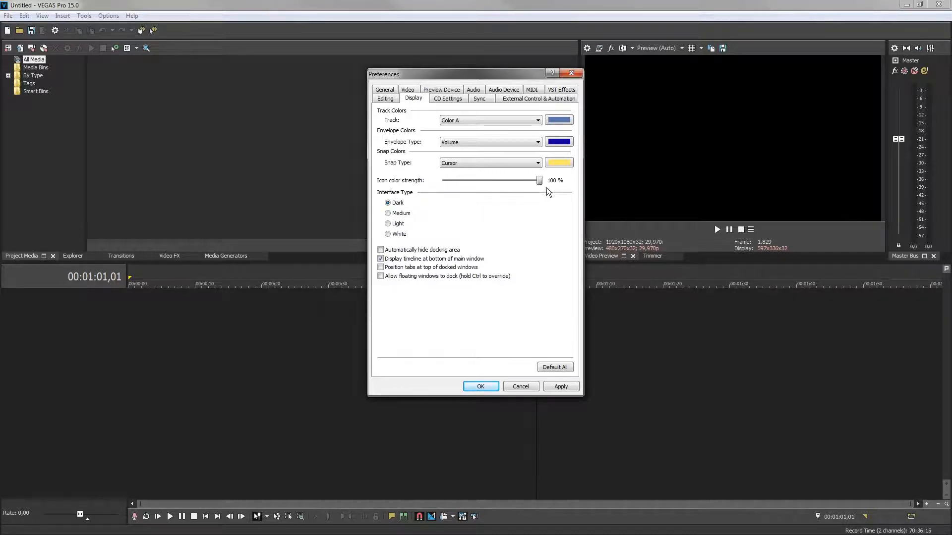
Select the Medium interface type and apply the theme and icon settings.
{"action": "left_click", "coordinate": [387, 213]}
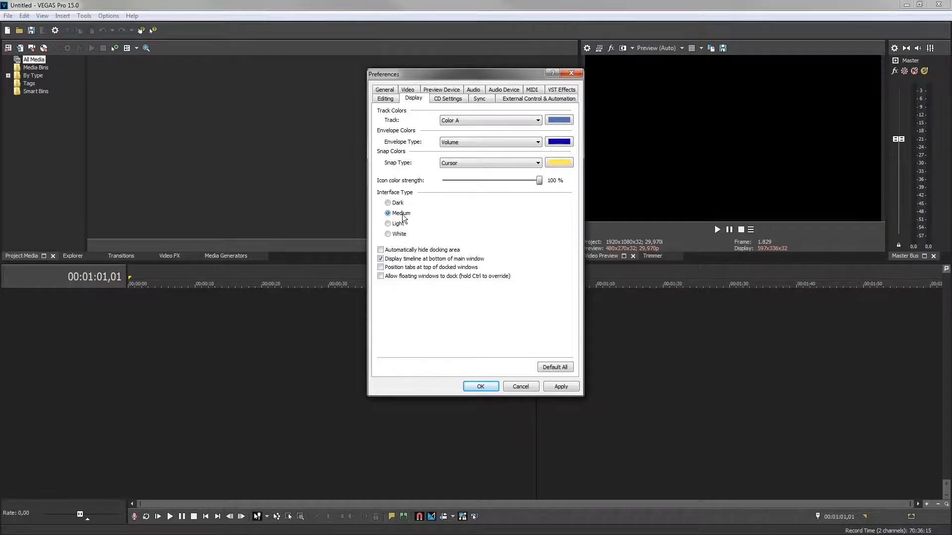
{"action": "left_click", "coordinate": [560, 387]}
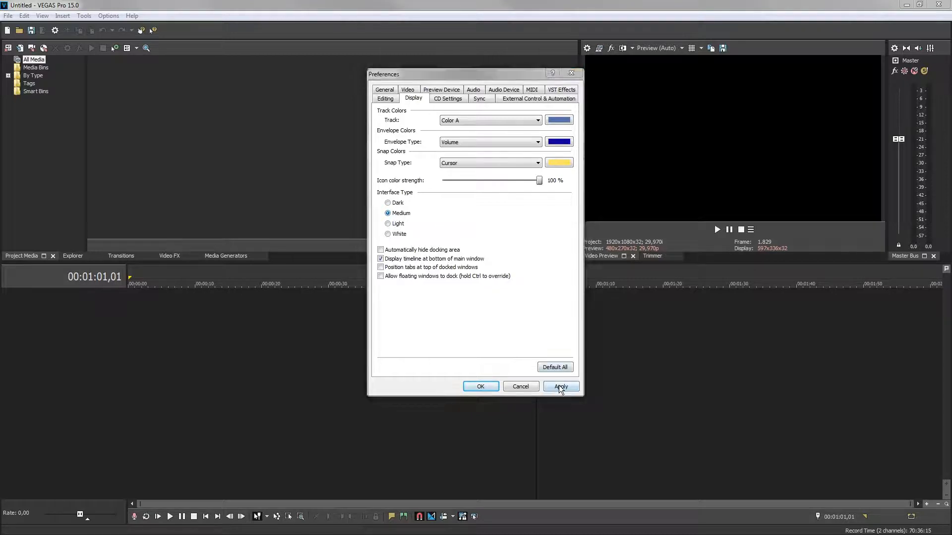
{"action": "left_click", "coordinate": [560, 387]}
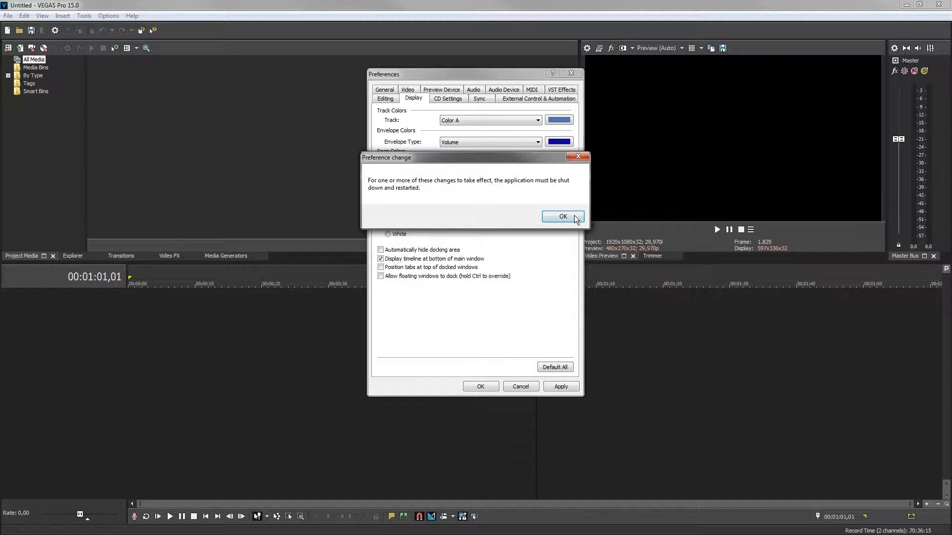
Acknowledge the restart notice and close Preferences keeping the Medium theme.
{"action": "left_click", "coordinate": [562, 216]}
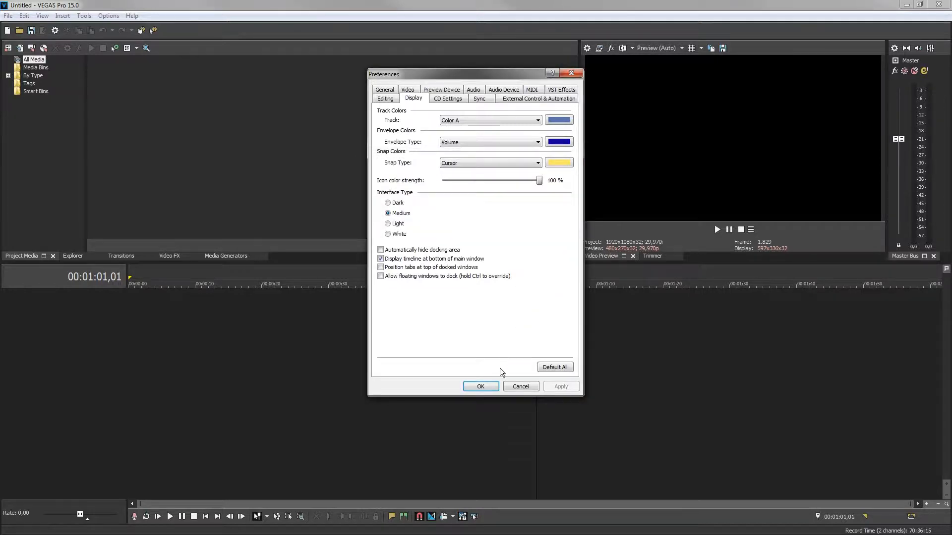
{"action": "left_click", "coordinate": [480, 386]}
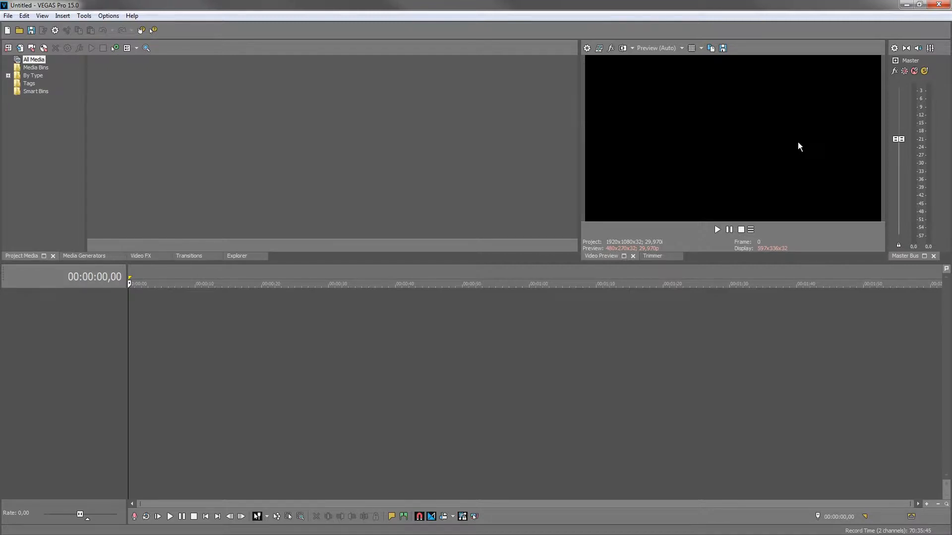
Reopen Display preferences and apply defaults: Dark interface, 75% icon colour strength.
{"action": "left_click", "coordinate": [108, 15]}
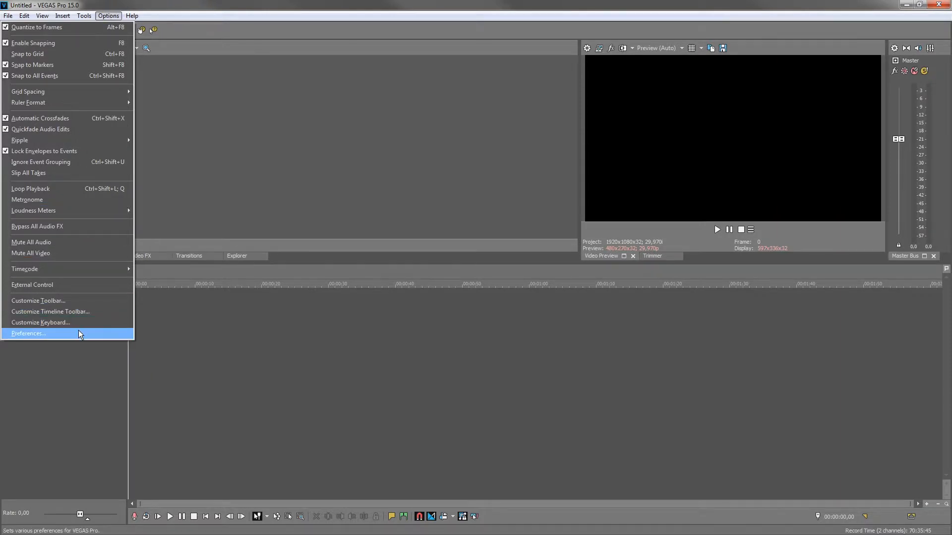
{"action": "left_click", "coordinate": [28, 333]}
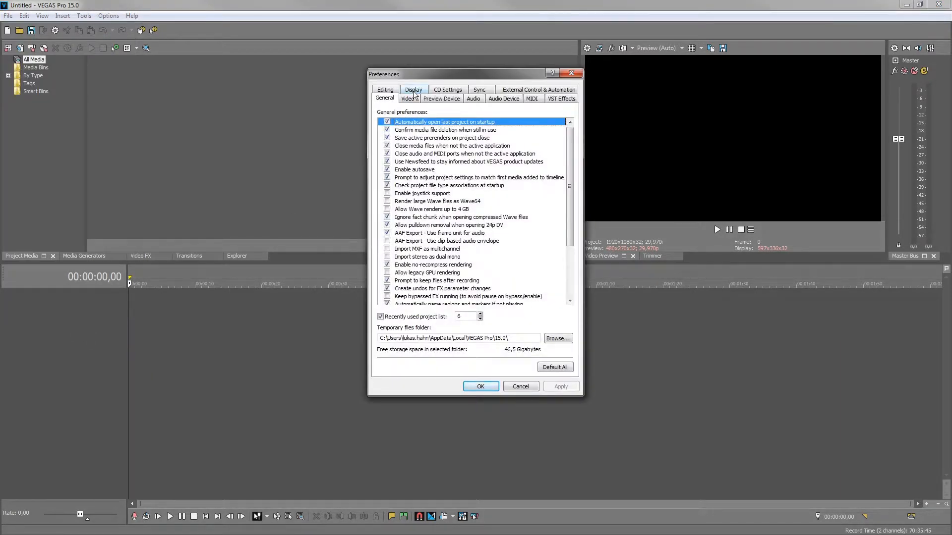
{"action": "left_click", "coordinate": [413, 89]}
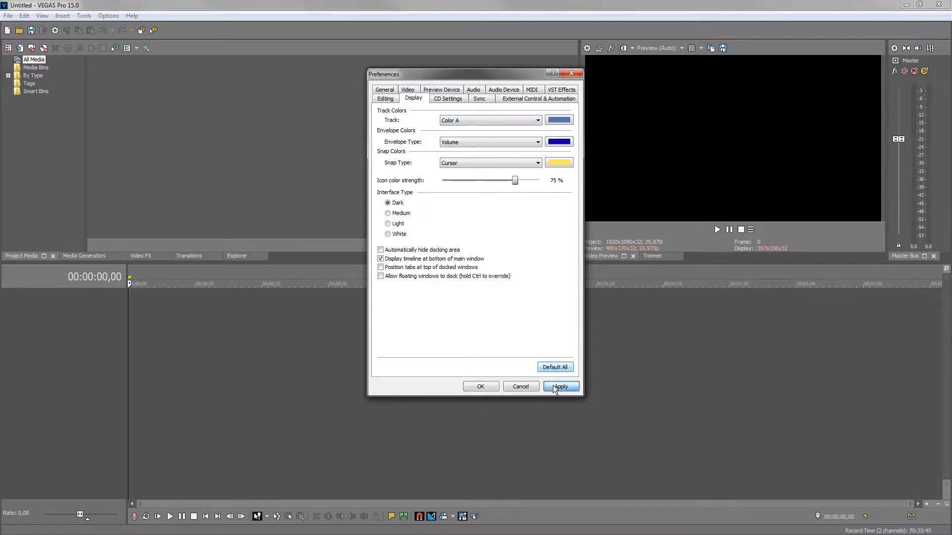
{"action": "left_click", "coordinate": [560, 387]}
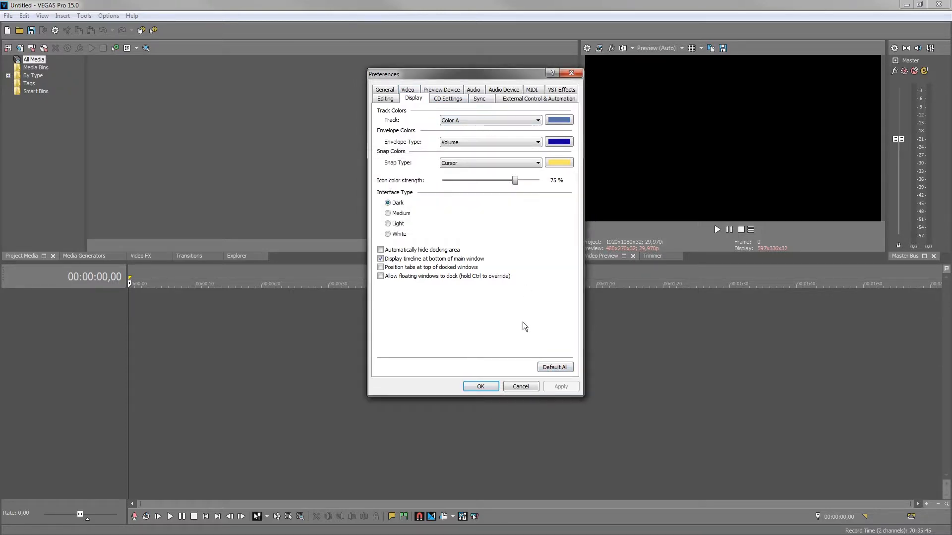